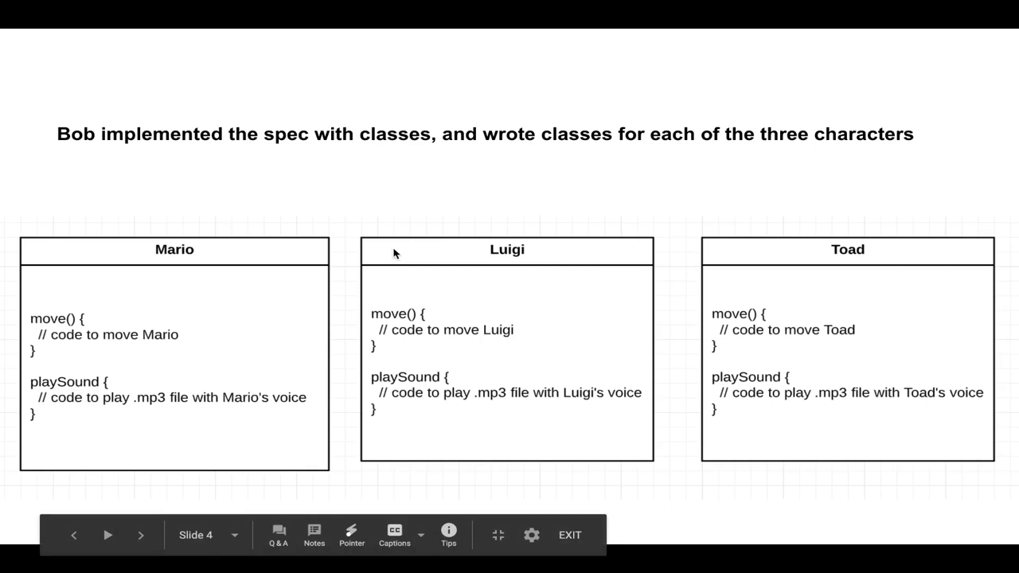
mouse_move(740, 309)
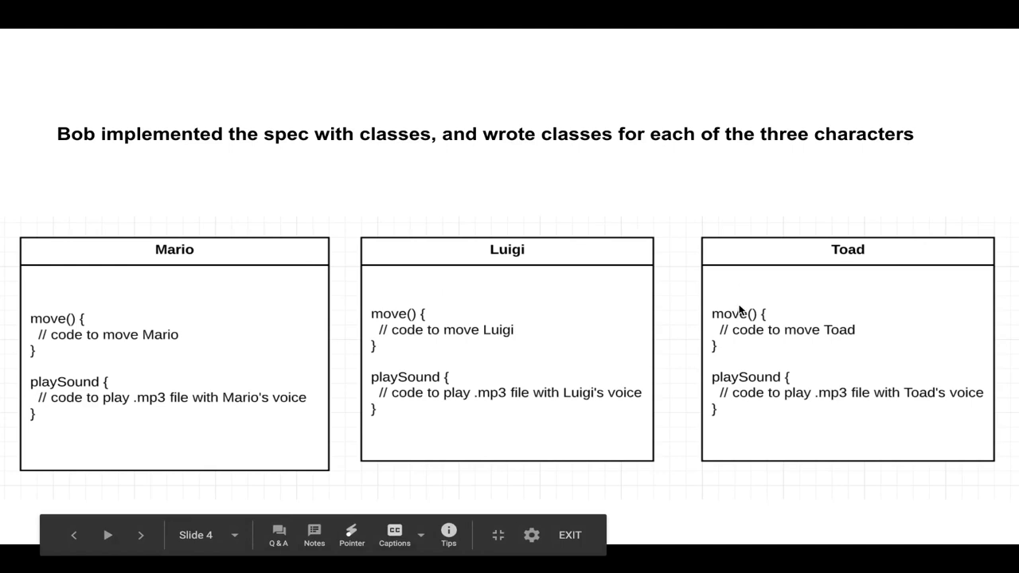
mouse_move(704, 342)
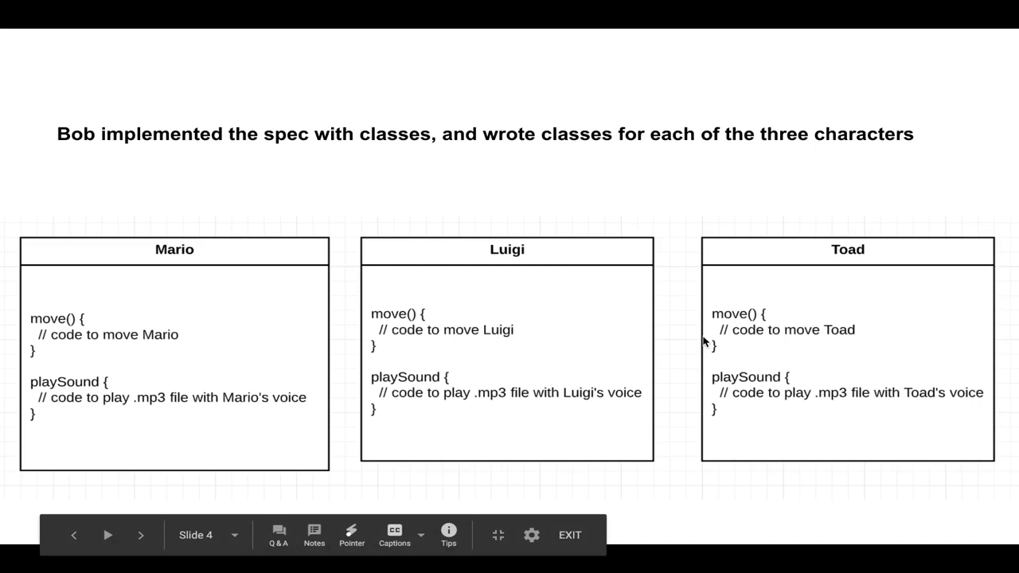
mouse_move(841, 352)
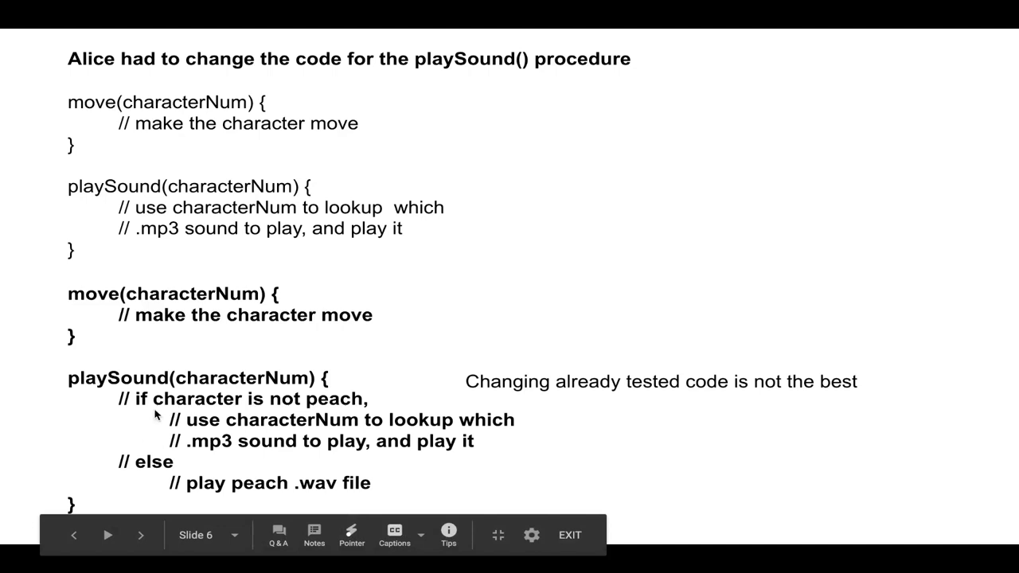
mouse_move(342, 433)
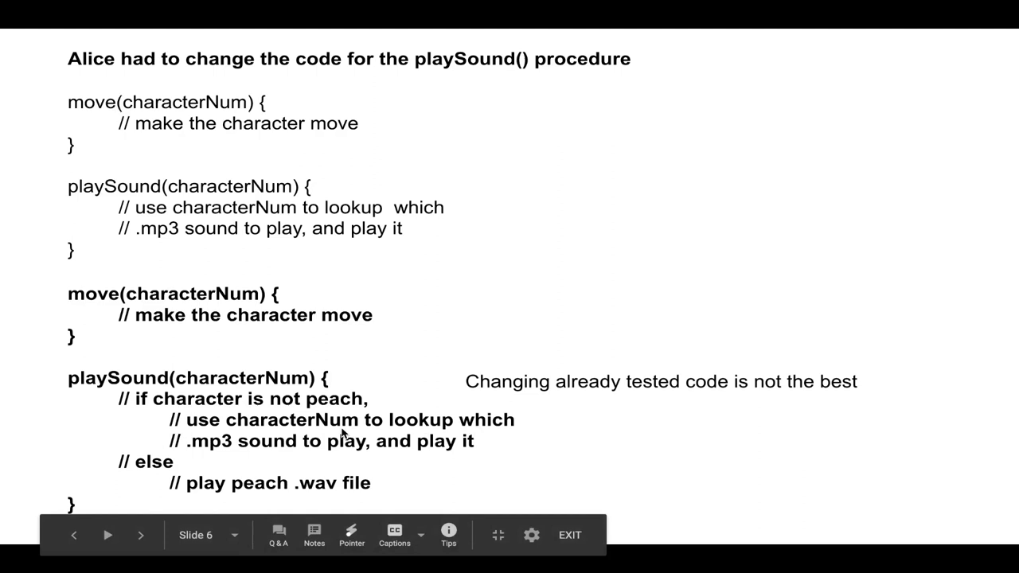
mouse_move(679, 271)
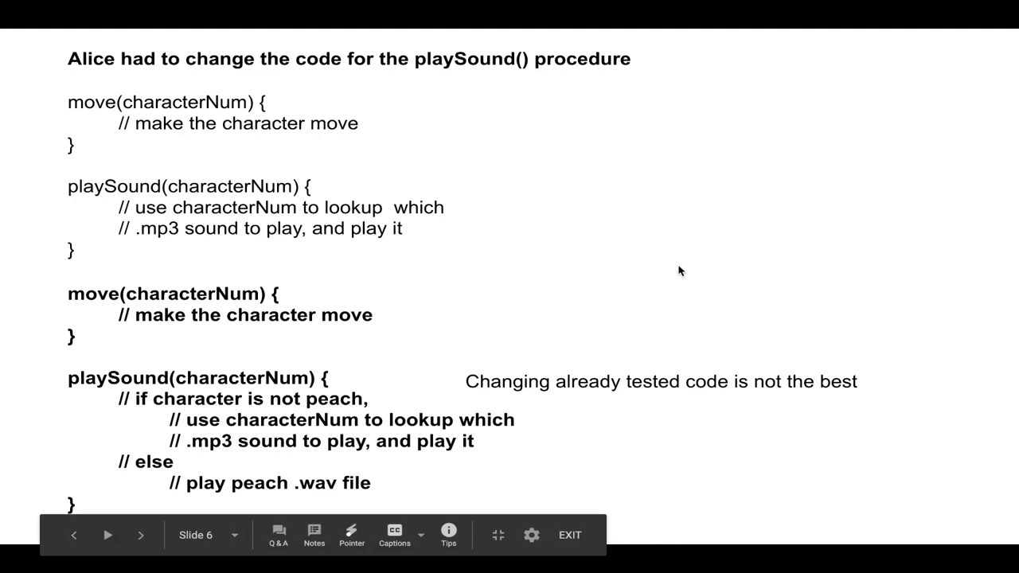
Advance the slideshow to the slide where Alice changes the playSound() code
click(140, 535)
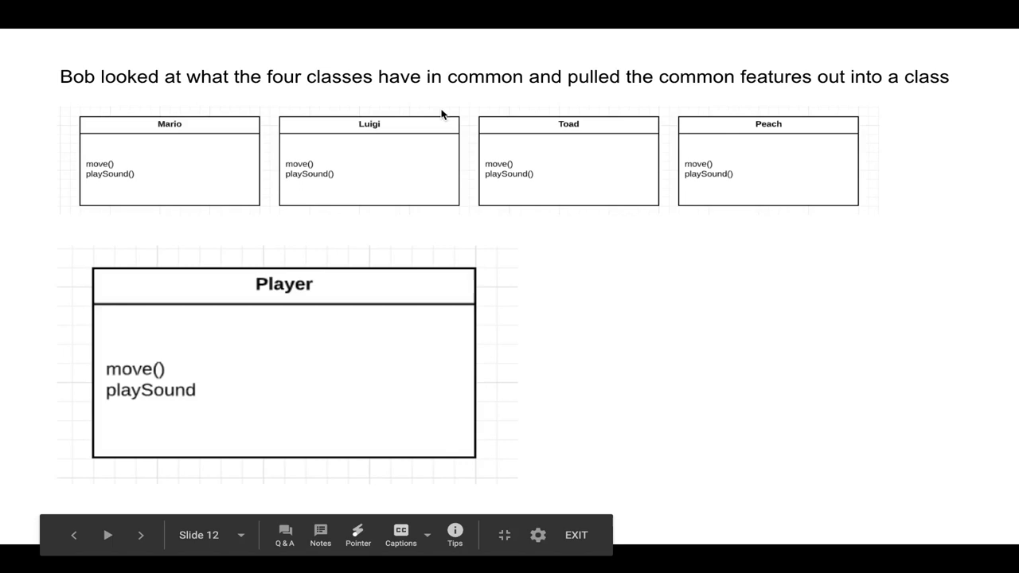
mouse_move(219, 64)
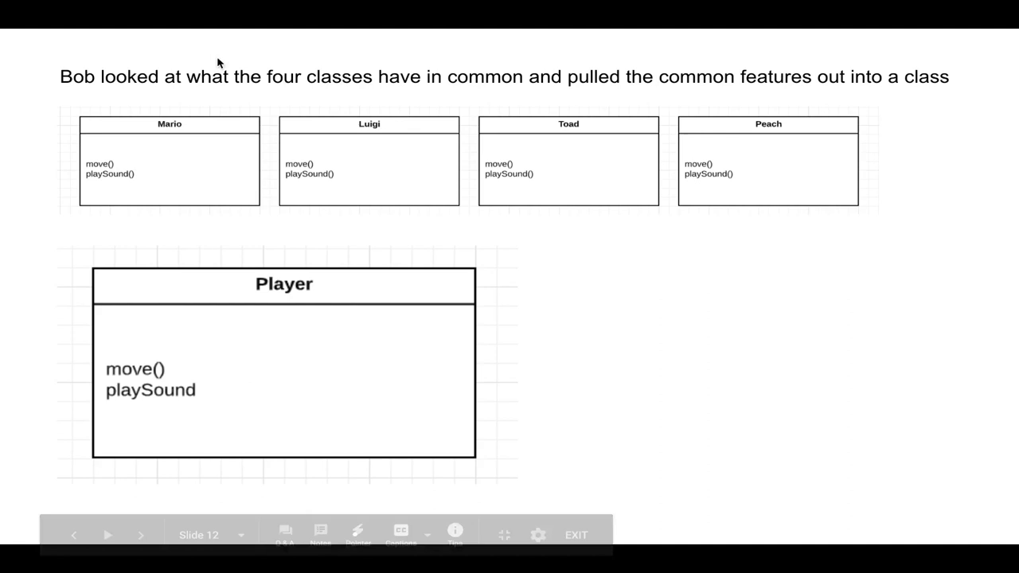
Advance to slide 13 showing Mario, Luigi, Toad and Peach inheriting from Player
click(140, 535)
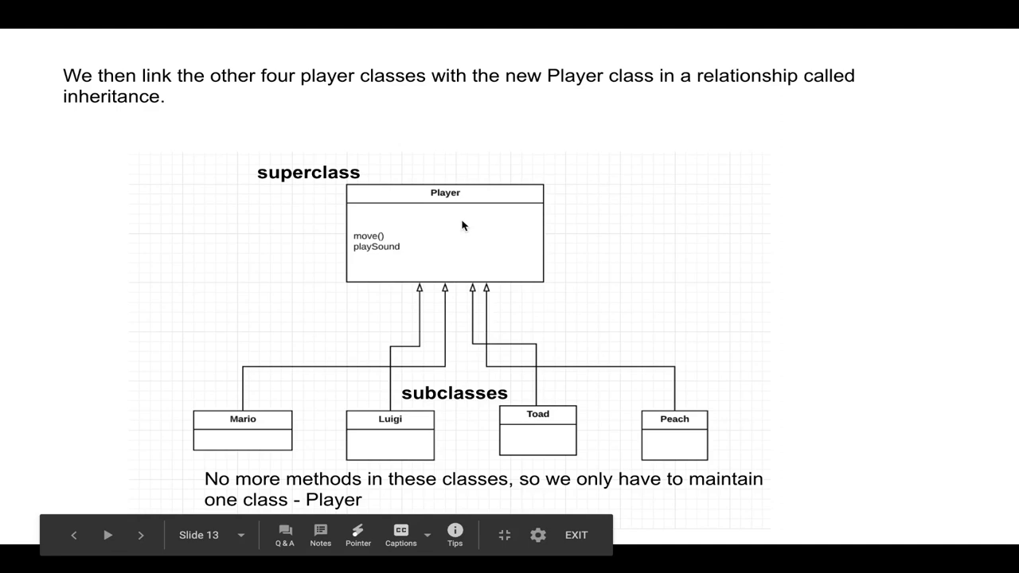
mouse_move(724, 430)
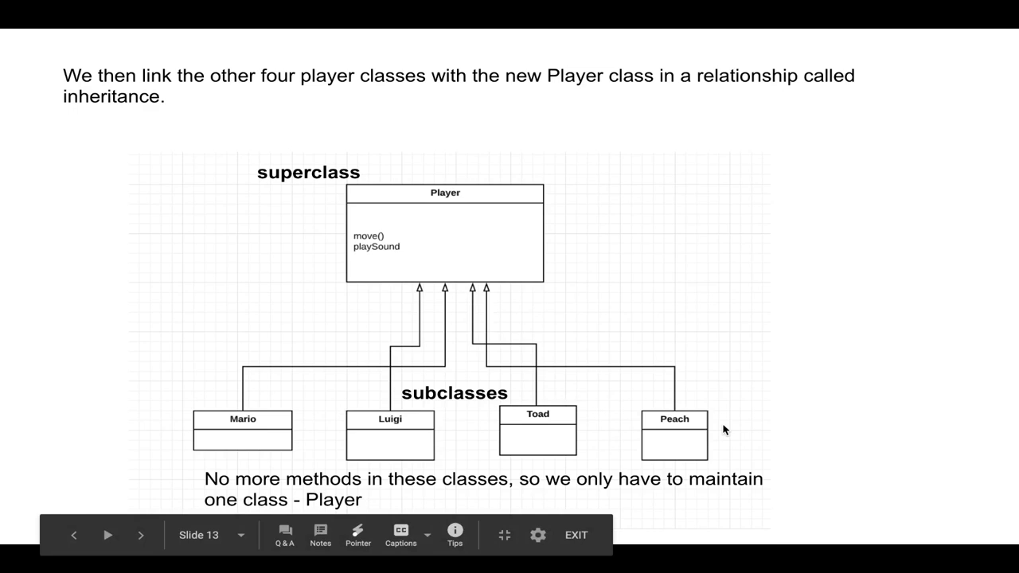
mouse_move(390, 246)
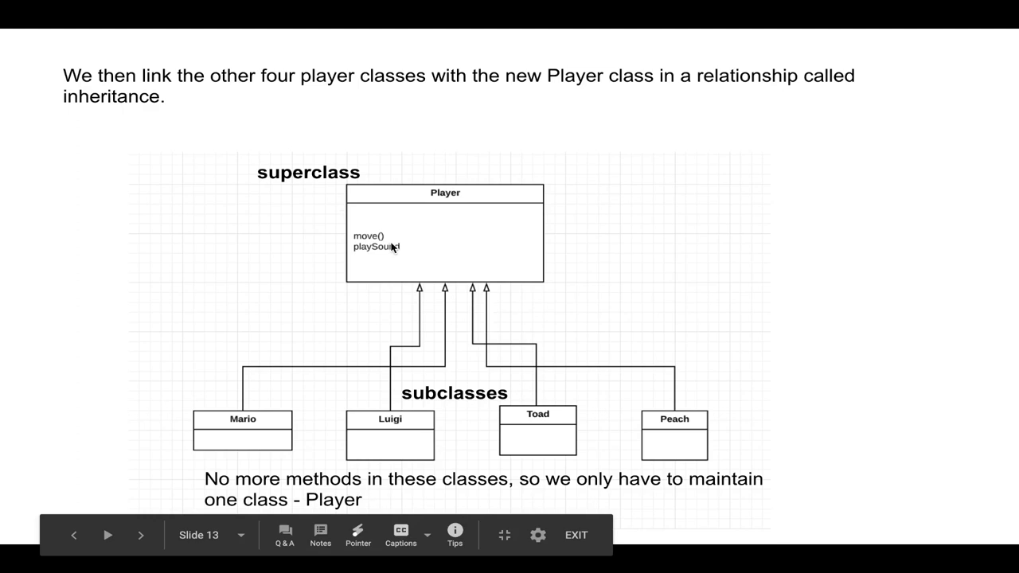
mouse_move(665, 411)
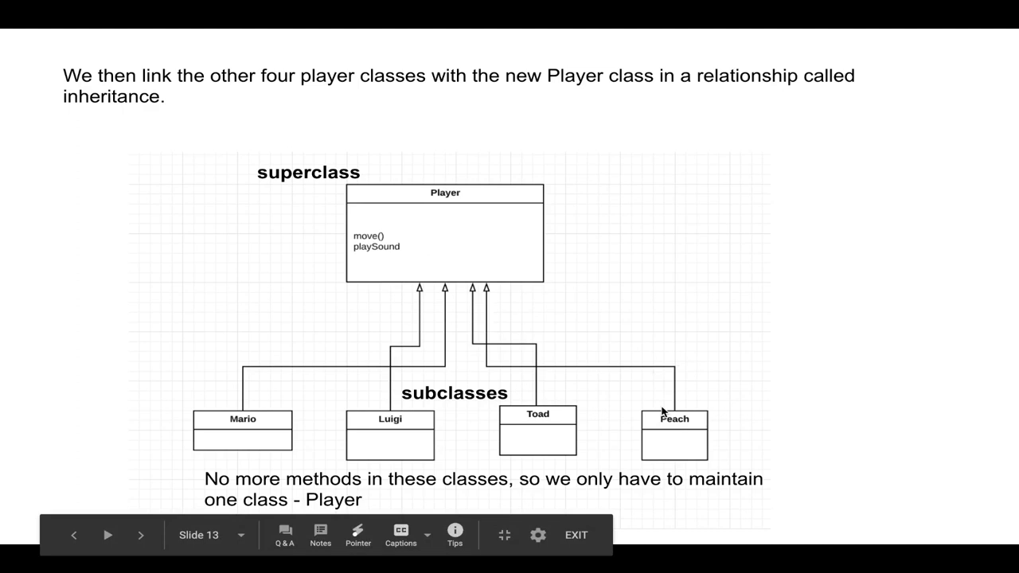
Advance through the Peach override slide to slide 15 on Player's variables and methods
click(140, 535)
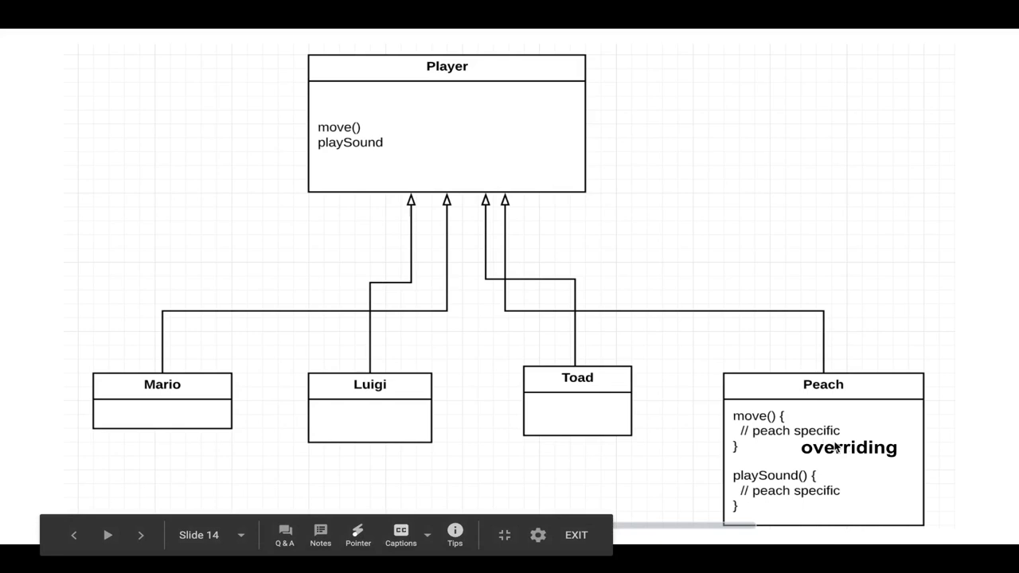
mouse_move(815, 408)
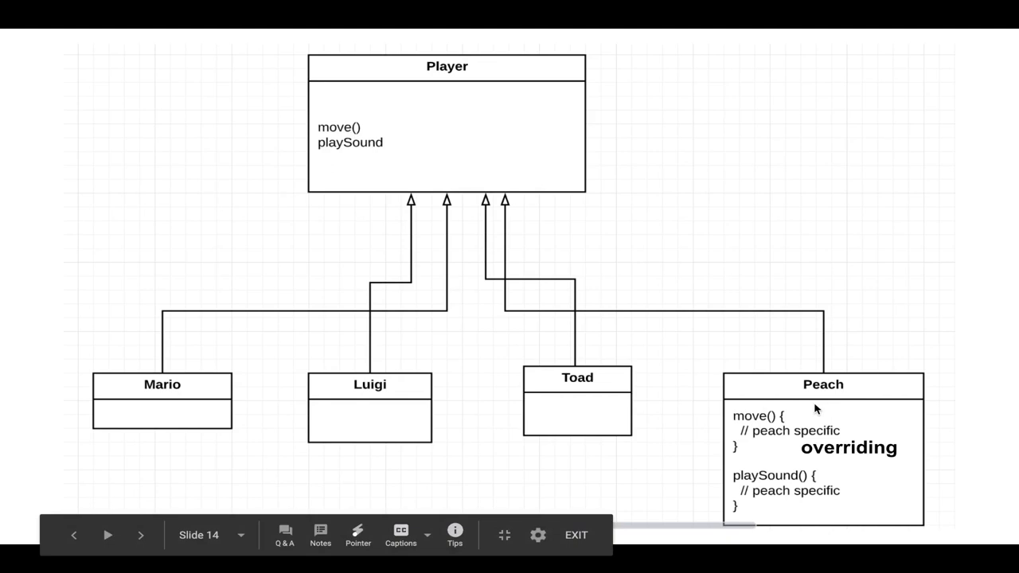
click(141, 535)
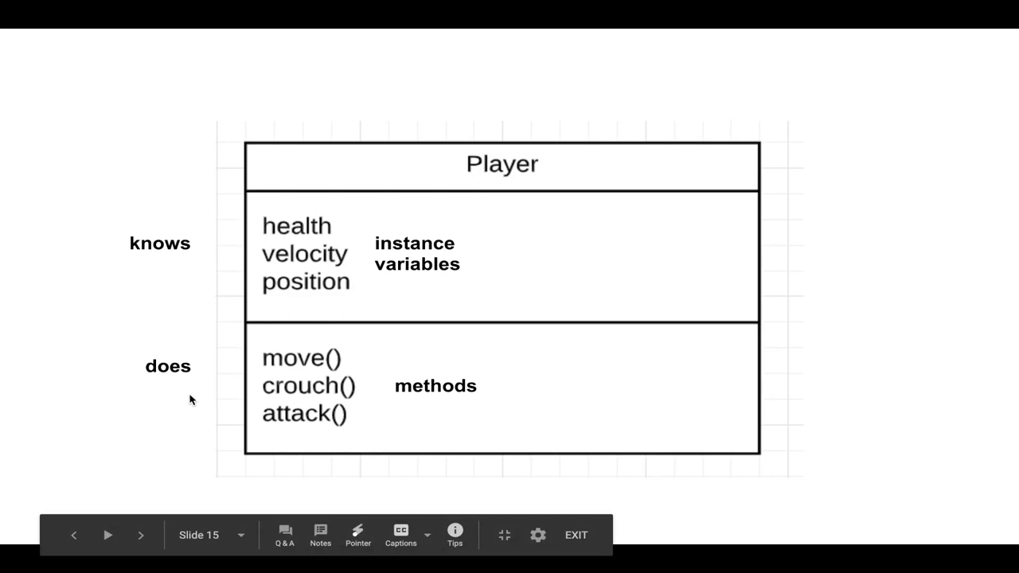
mouse_move(440, 391)
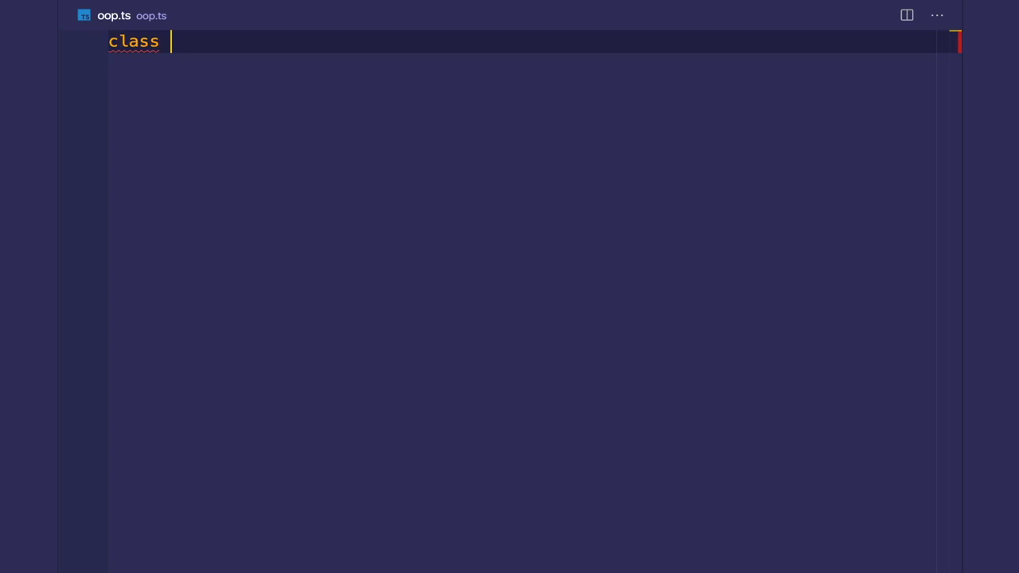
Write class Player with health: number, speed: number and greet() logging 'Hello world', then start 'const mario'
text(Player {)
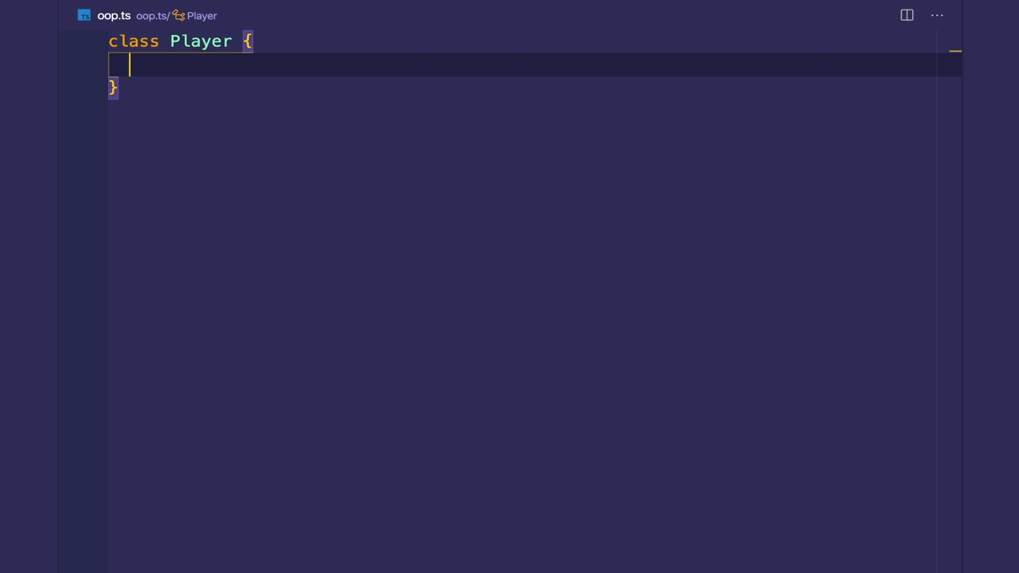
text(health: number)
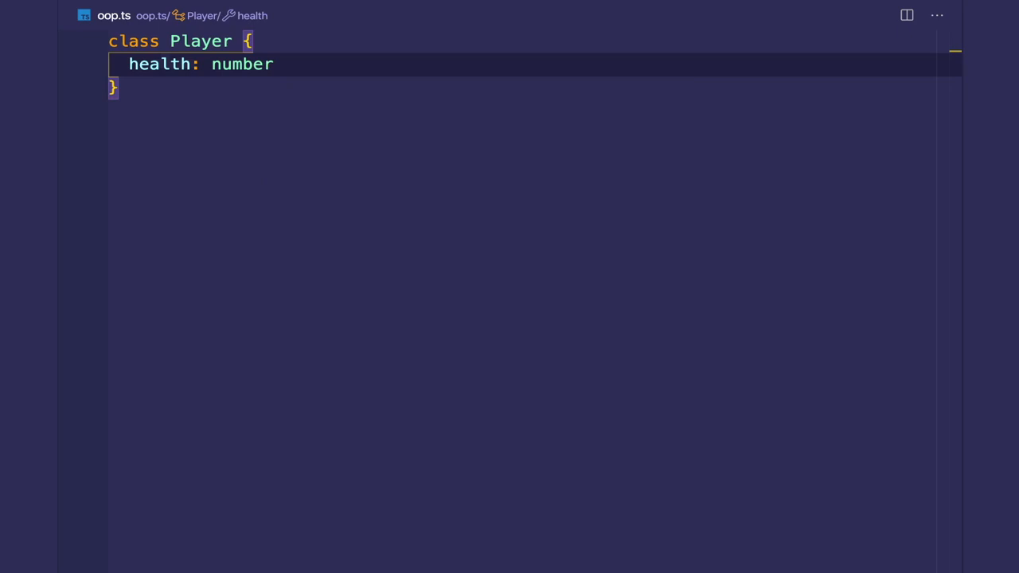
text(speed: number)
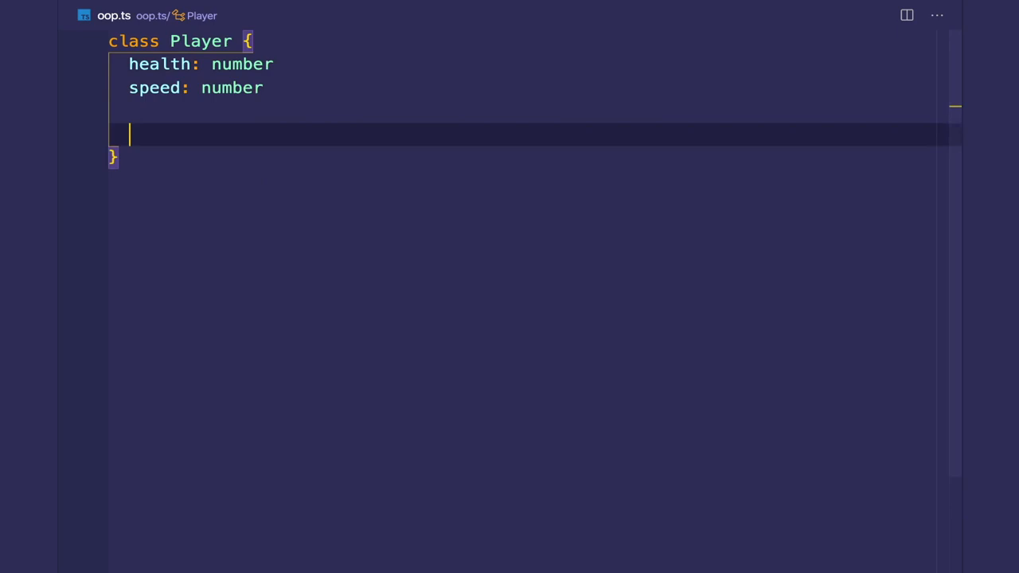
text(greet() {)
text(console.log(')
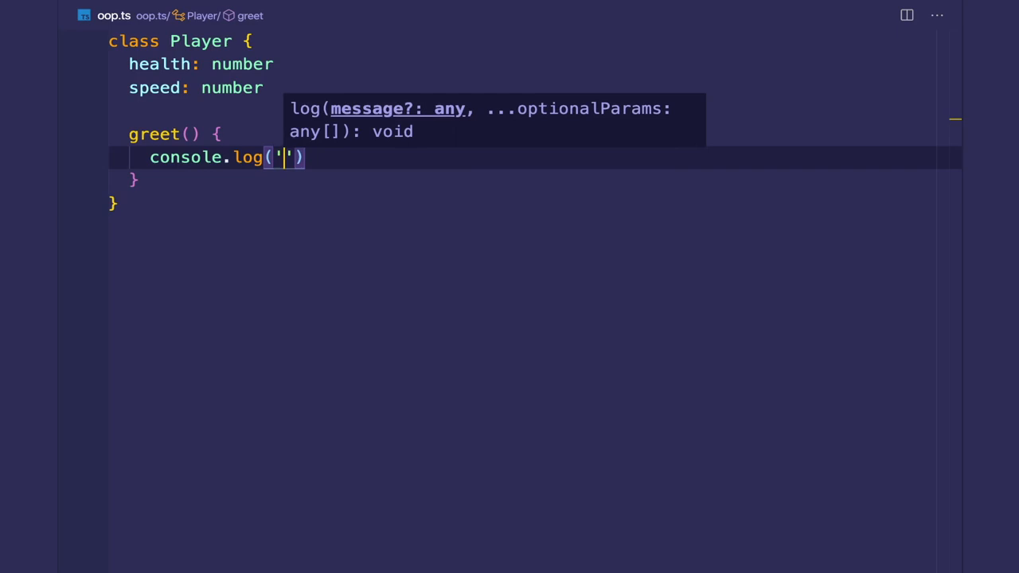
text(Hello world)
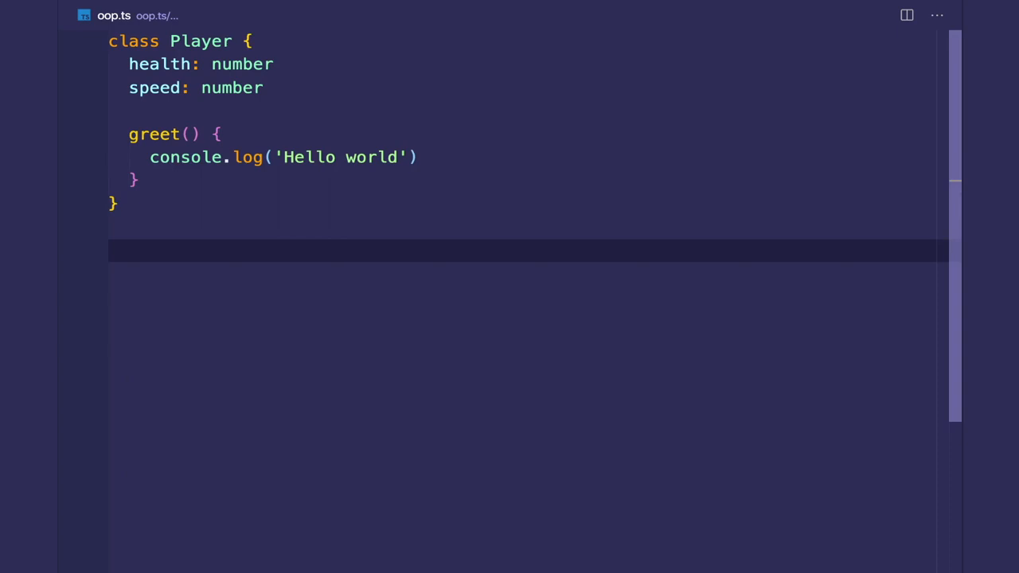
text(const mario)
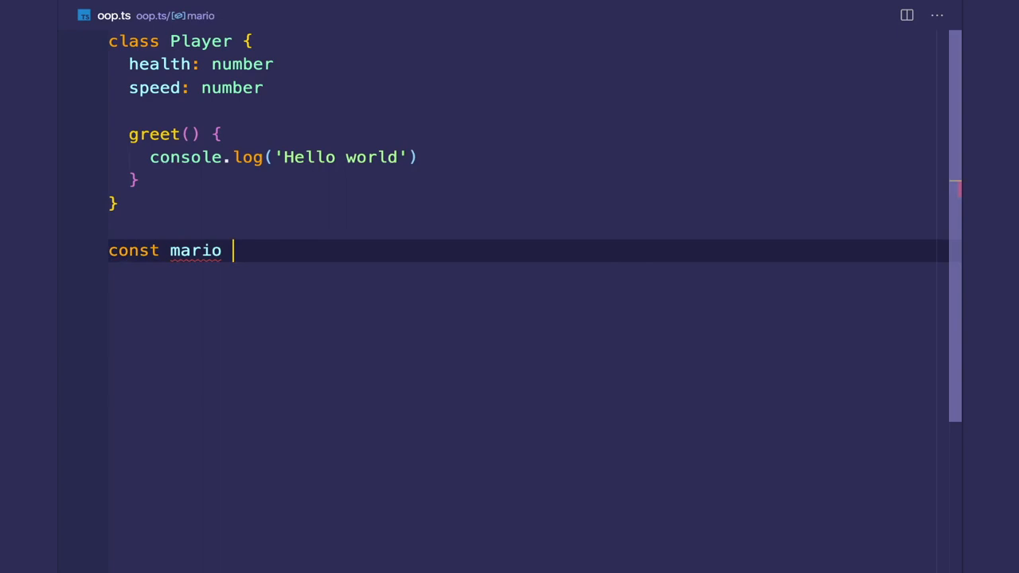
Complete const mario = new Player() and highlight the new Player() instantiation
text(= new Player())
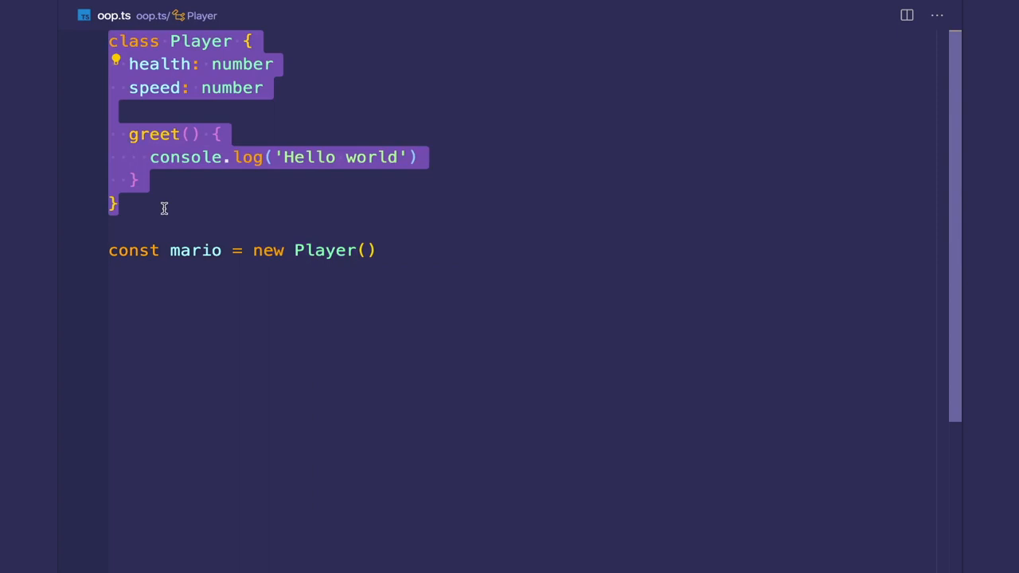
double_click(194, 250)
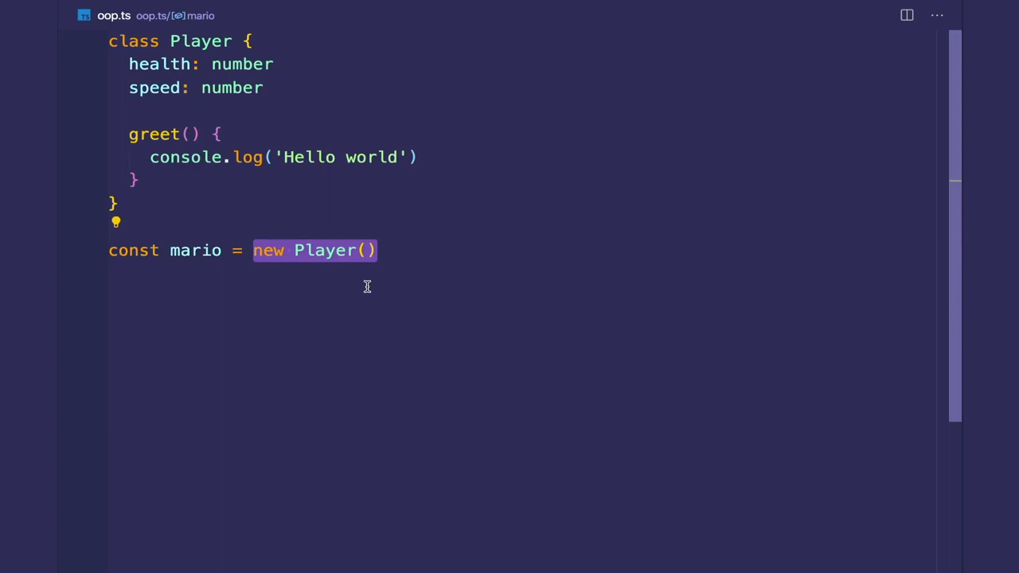
Add mario.health = 10 and mario.speed = 1 on new lines below the declaration
key(Enter)
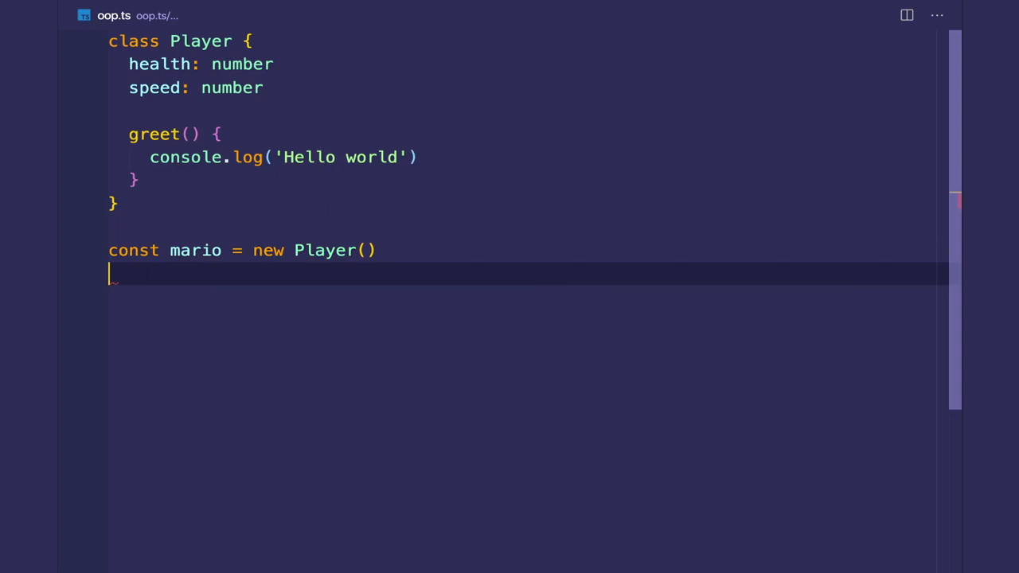
text(mario.health =)
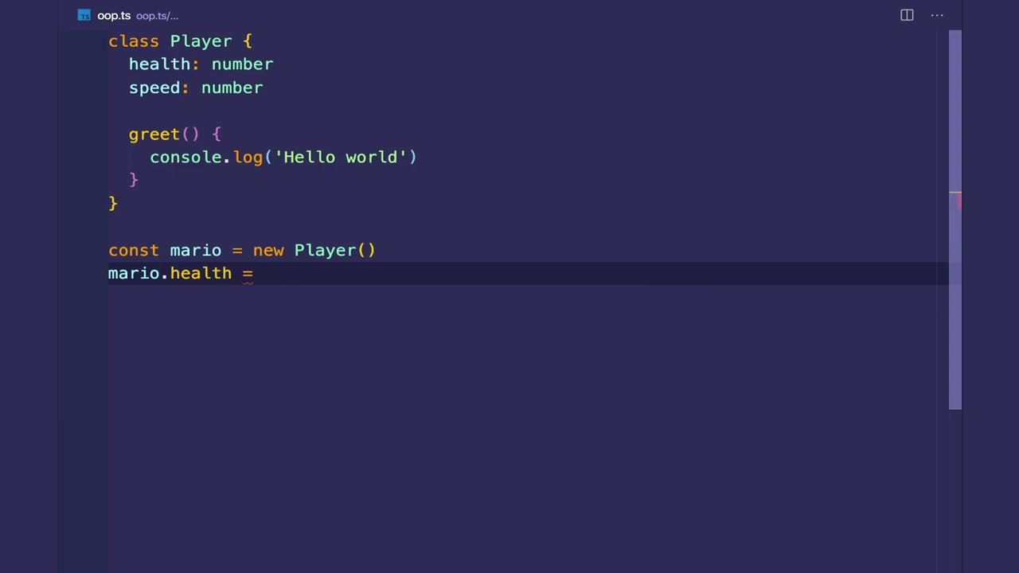
text(10)
text(mario.speed = )
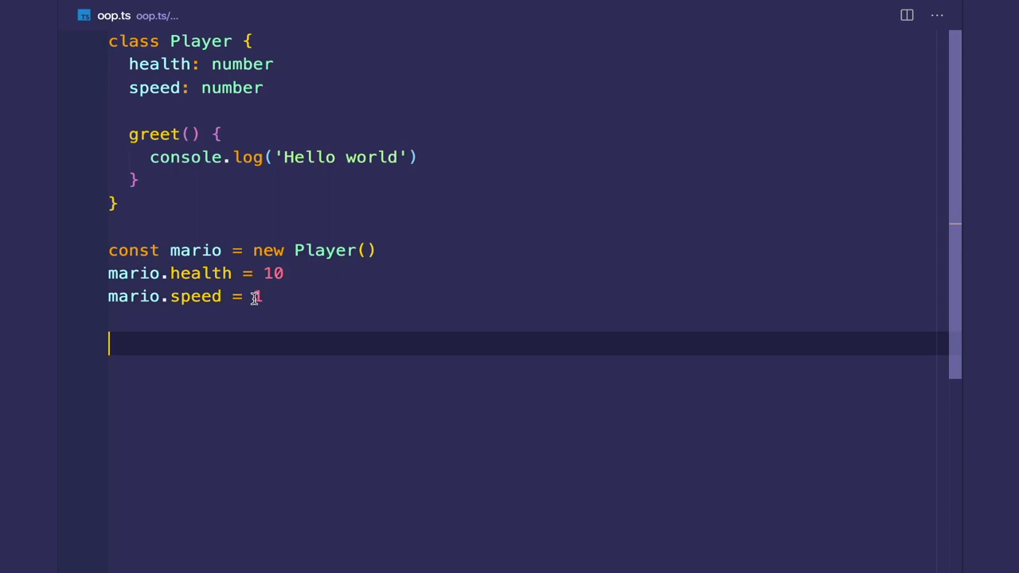
text(1)
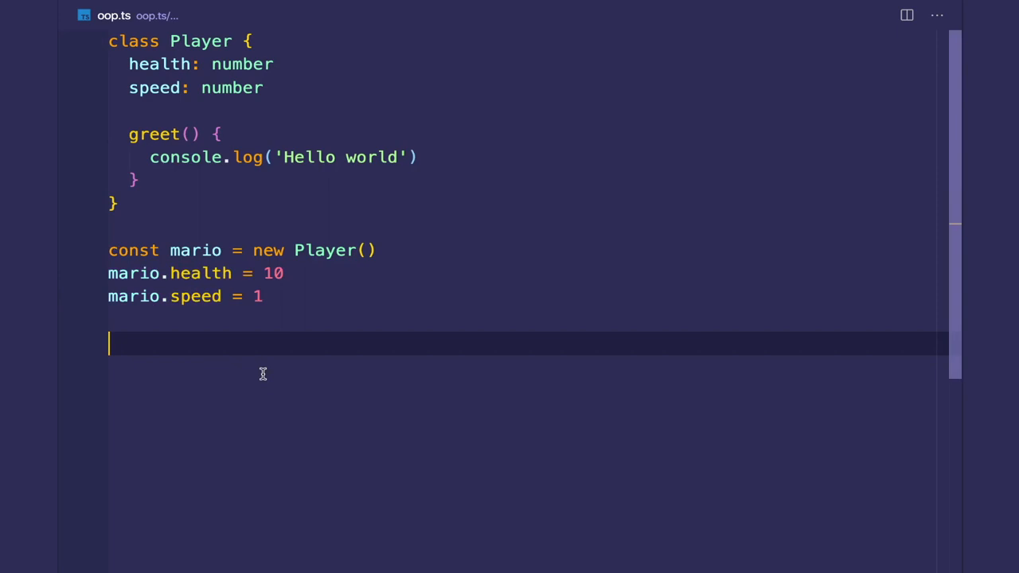
Add a mario.greet() call after the property assignments
text(mario.greet()
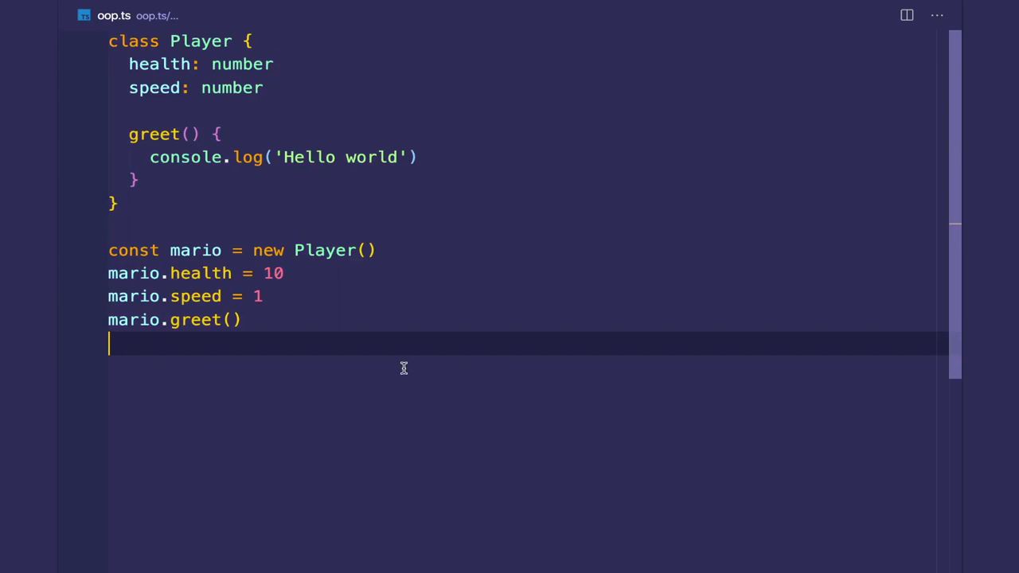
mouse_move(436, 359)
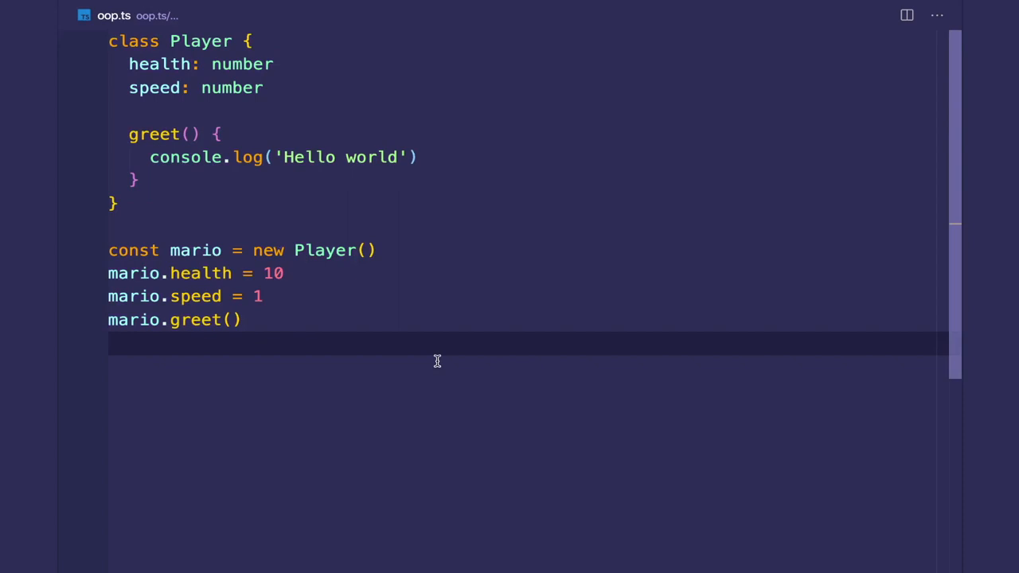